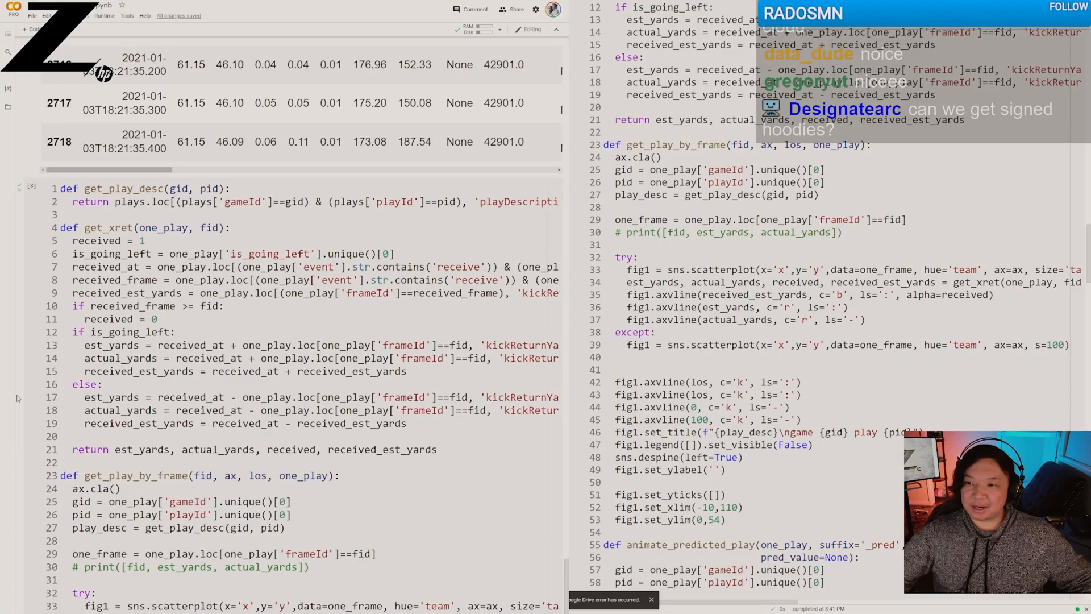
Step: Scroll down toward the cell that loads tackle_model_data and runs lgb.LightGBMTuner
{"action": "scroll", "scroll_direction": "down", "scroll_amount": 3}
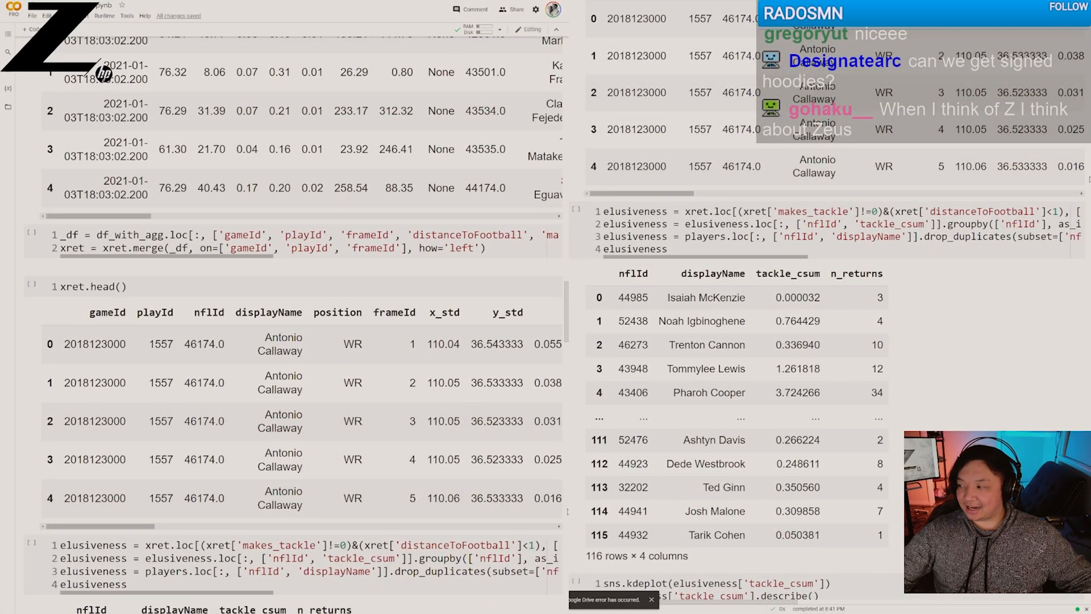
{"action": "scroll", "scroll_direction": "down", "scroll_amount": 3}
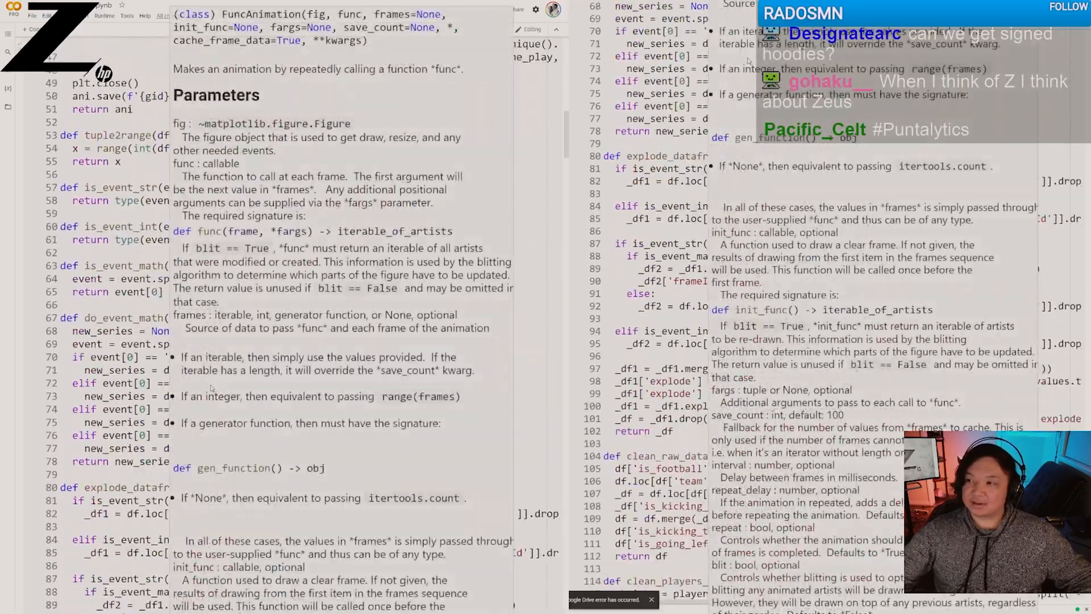
{"action": "scroll", "scroll_direction": "down", "scroll_amount": 3}
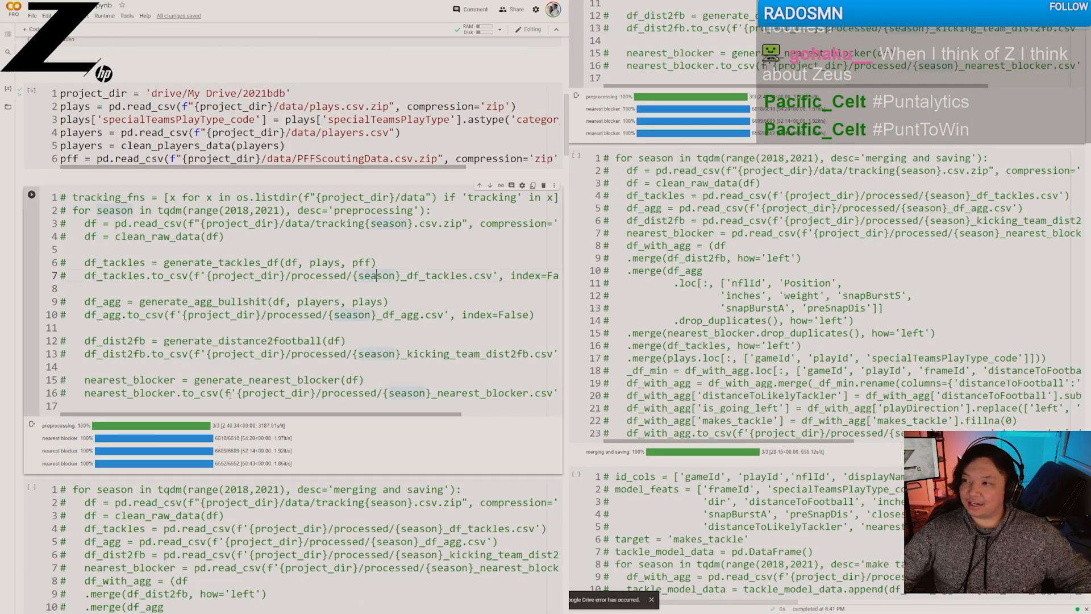
{"action": "scroll", "scroll_direction": "down", "scroll_amount": 3}
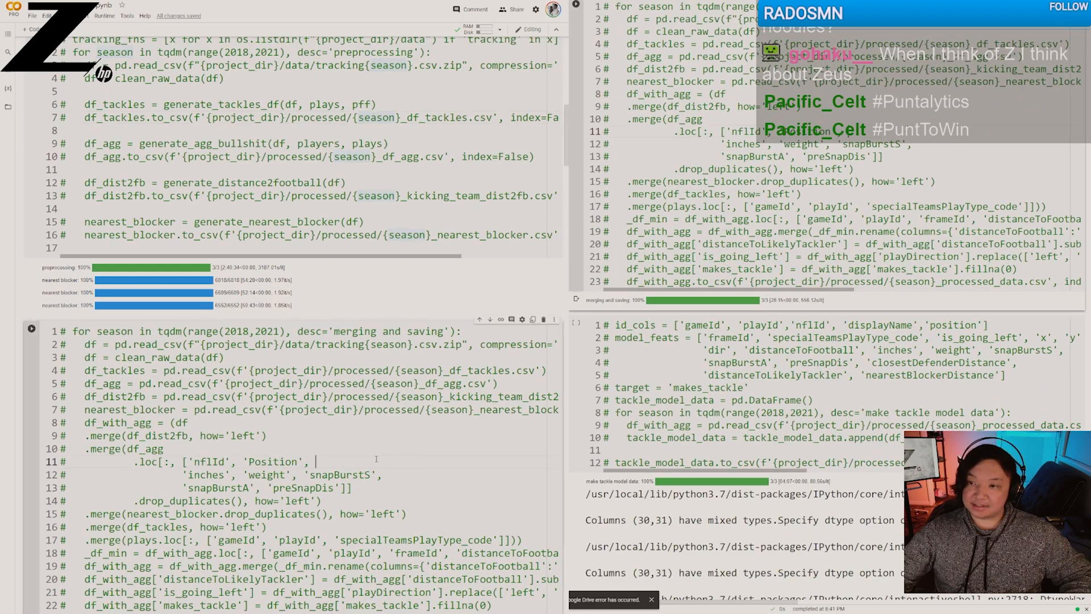
{"action": "scroll", "scroll_direction": "down", "scroll_amount": 3}
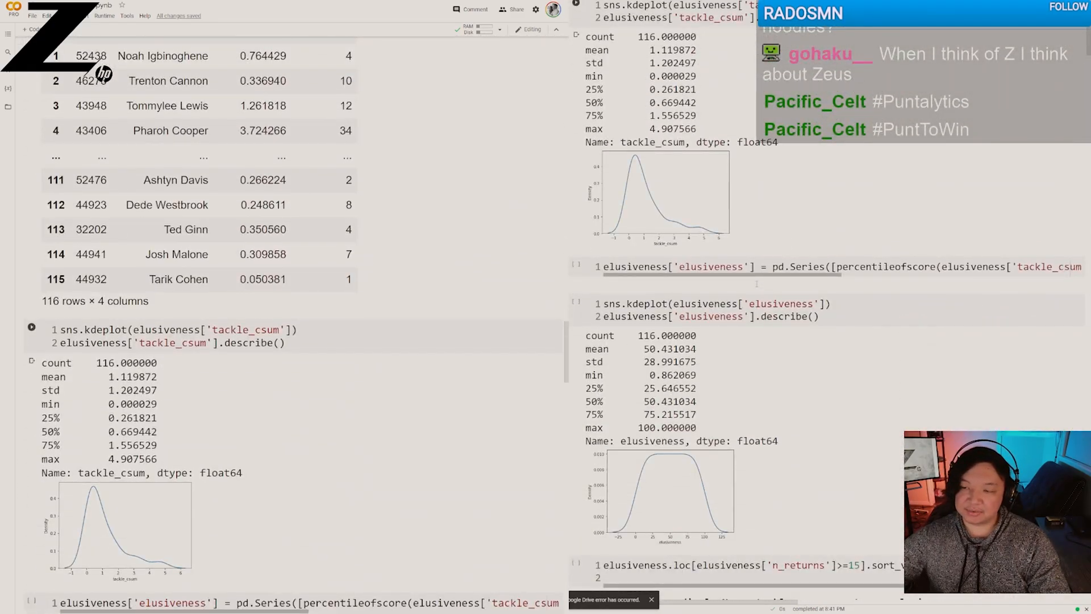
{"action": "scroll", "scroll_direction": "down", "scroll_amount": 3}
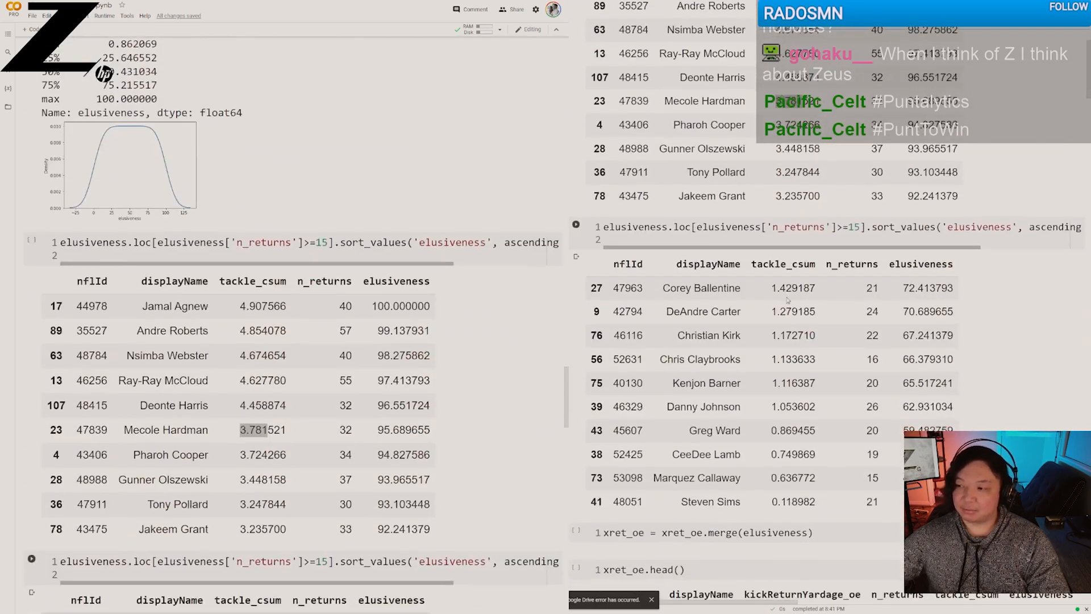
{"action": "scroll", "scroll_direction": "down", "scroll_amount": 3}
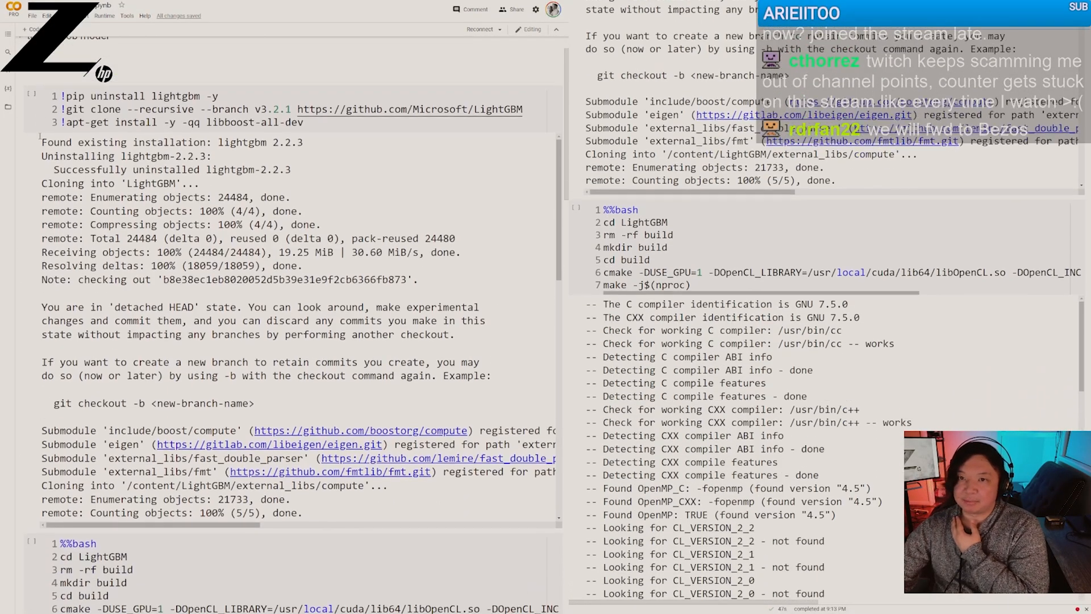
Step: Select text in the LightGBM tuner cell and its training log output
{"action": "scroll", "scroll_direction": "down", "scroll_amount": 3}
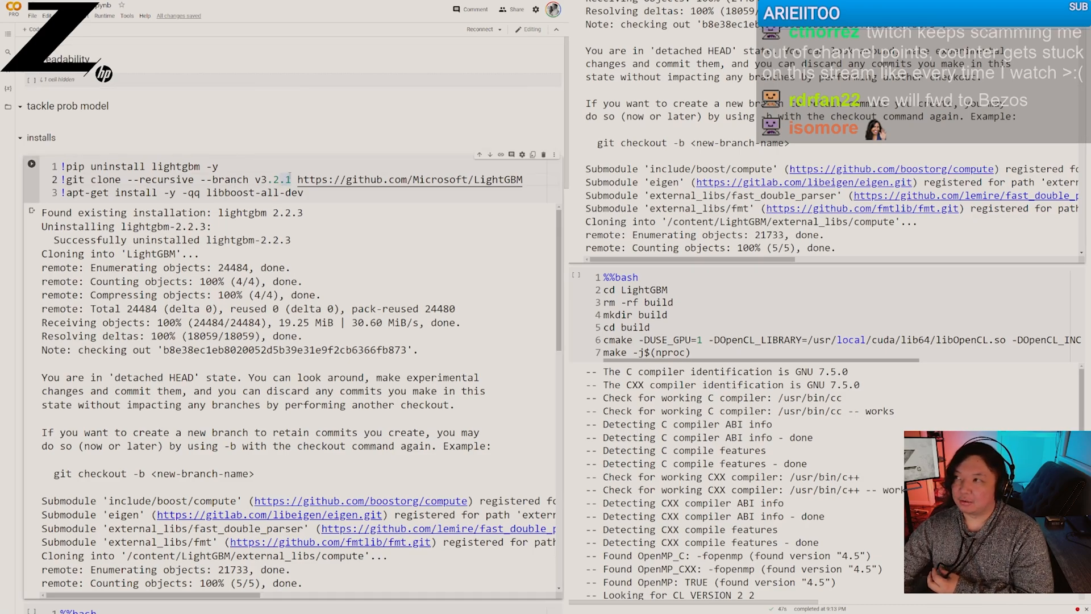
{"action": "left_click_drag", "start_coordinate": [207, 179], "coordinate": [289, 179]}
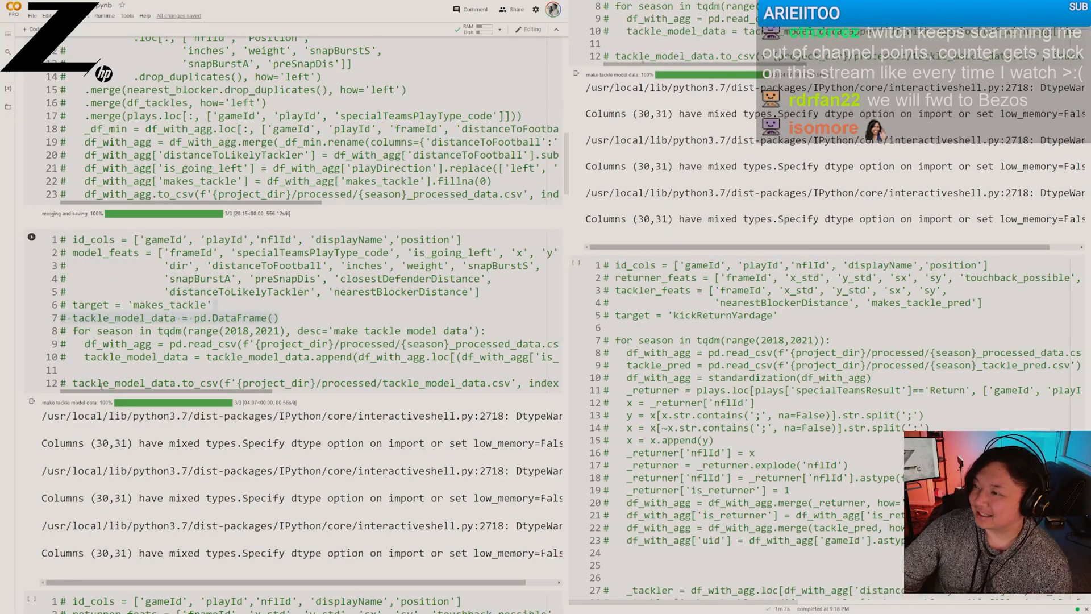
{"action": "double_click", "coordinate": [125, 382]}
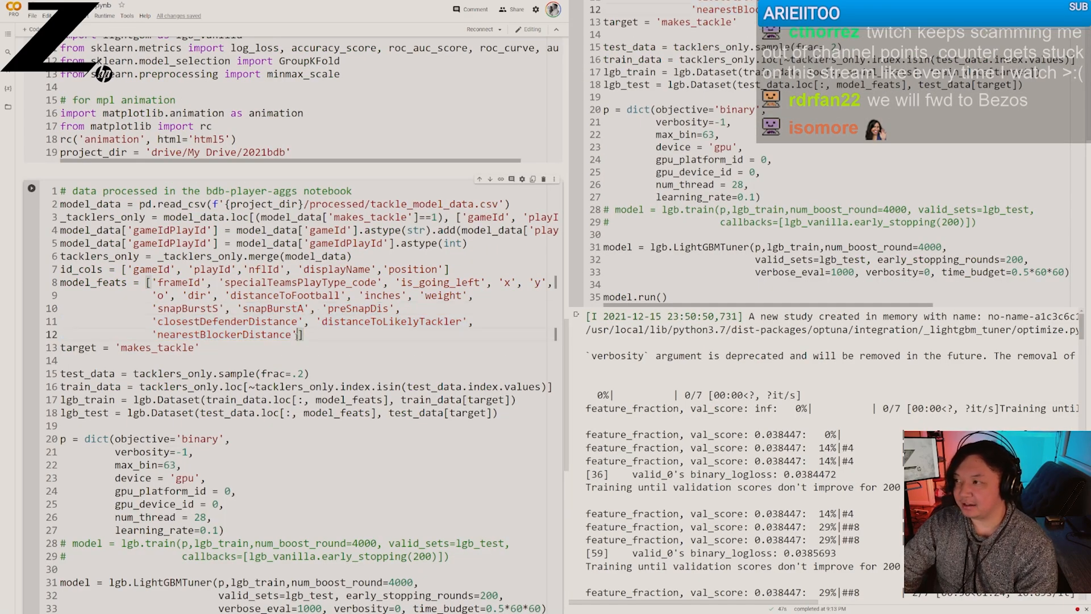
{"action": "left_click_drag", "start_coordinate": [153, 282], "coordinate": [303, 334]}
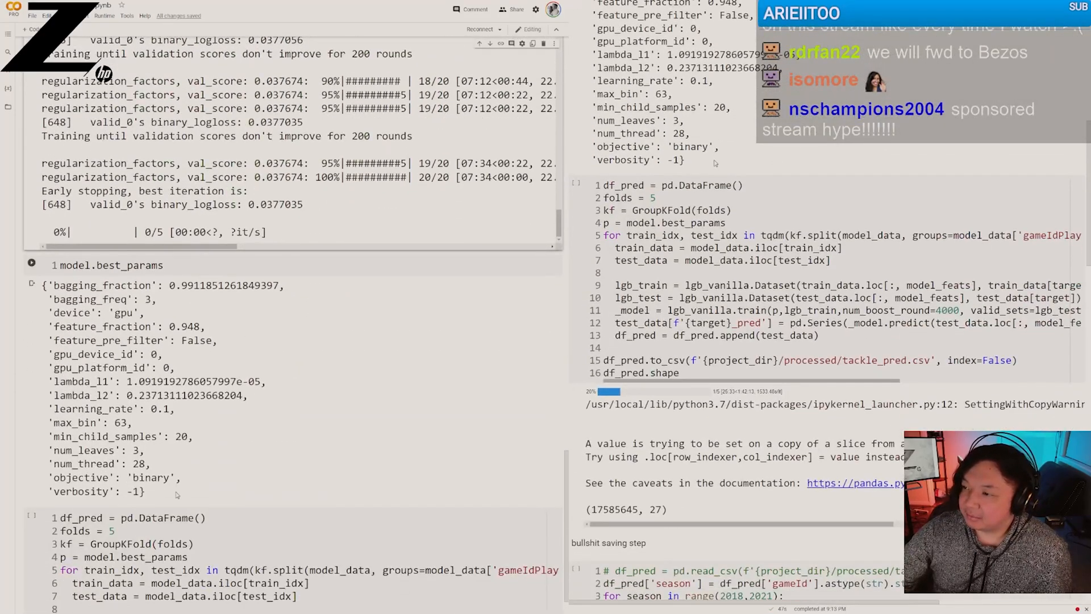
{"action": "left_click_drag", "start_coordinate": [52, 284], "coordinate": [144, 491]}
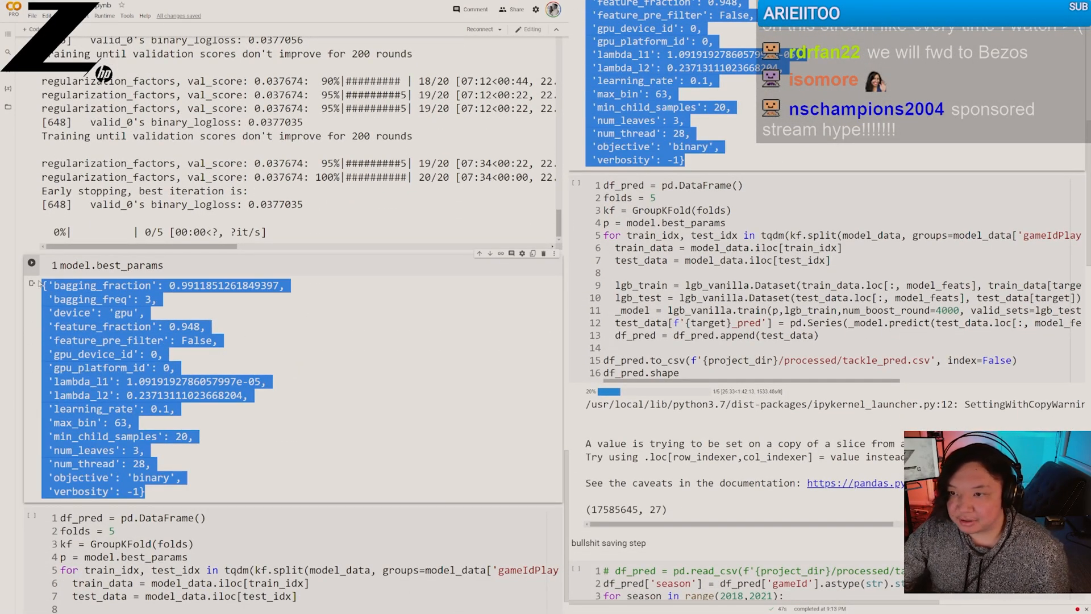
{"action": "scroll", "scroll_direction": "down", "scroll_amount": 3}
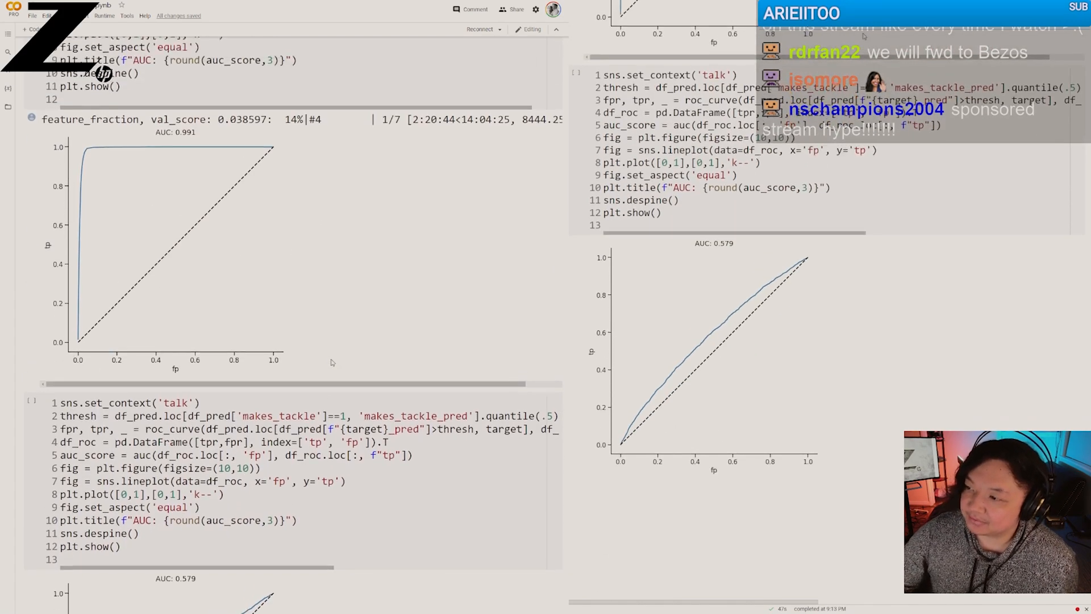
{"action": "scroll", "scroll_direction": "down", "scroll_amount": 3}
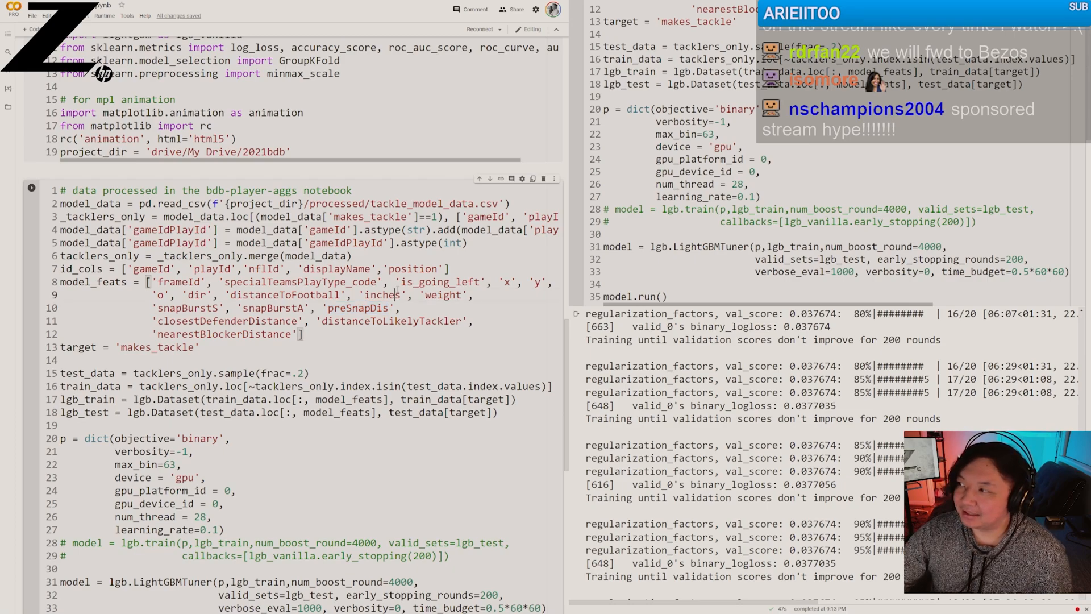
{"action": "left_click_drag", "start_coordinate": [358, 294], "coordinate": [480, 294]}
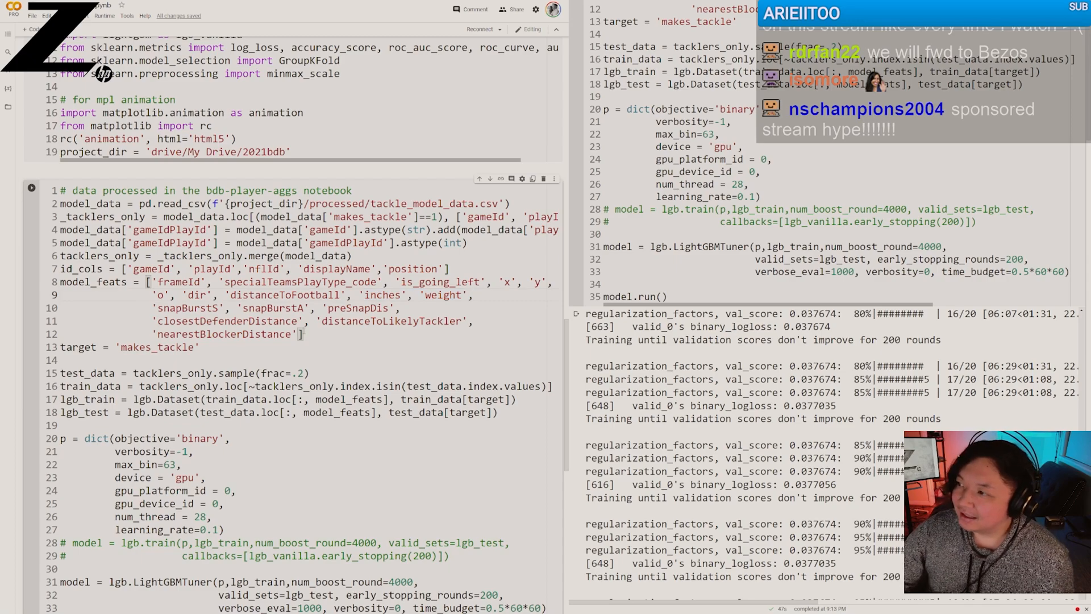
{"action": "left_click_drag", "start_coordinate": [150, 320], "coordinate": [303, 335]}
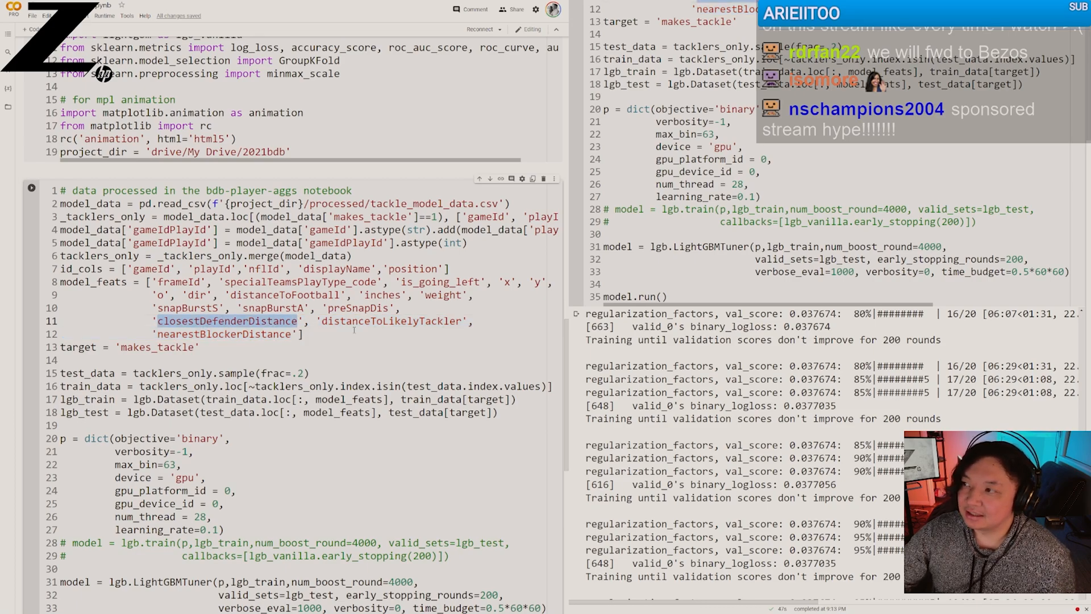
{"action": "double_click", "coordinate": [391, 321]}
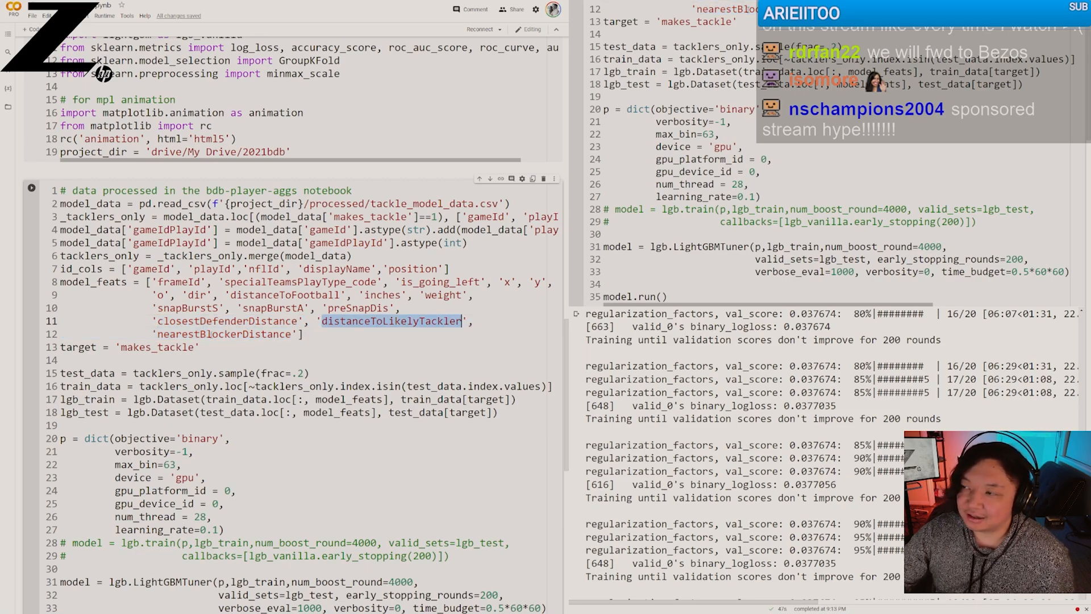
{"action": "double_click", "coordinate": [156, 347]}
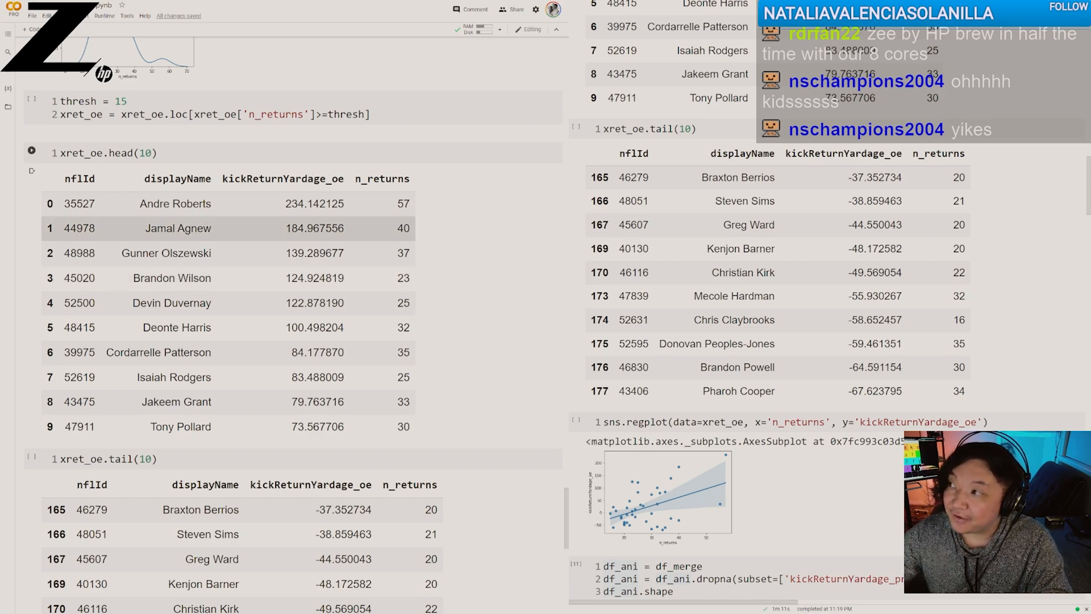
{"action": "left_click", "coordinate": [402, 203]}
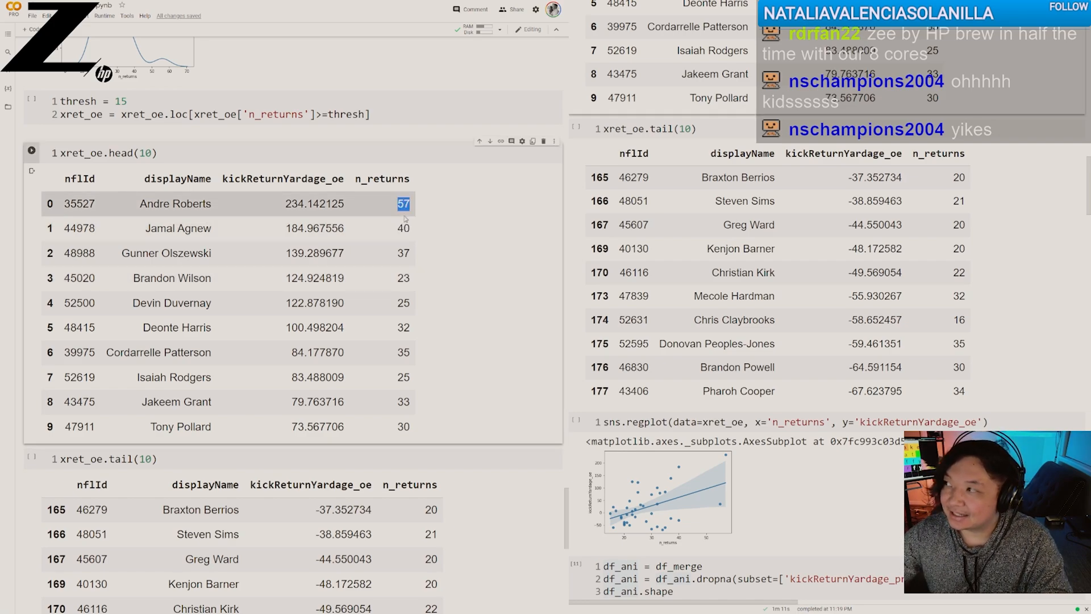
{"action": "mouse_move", "coordinate": [506, 253]}
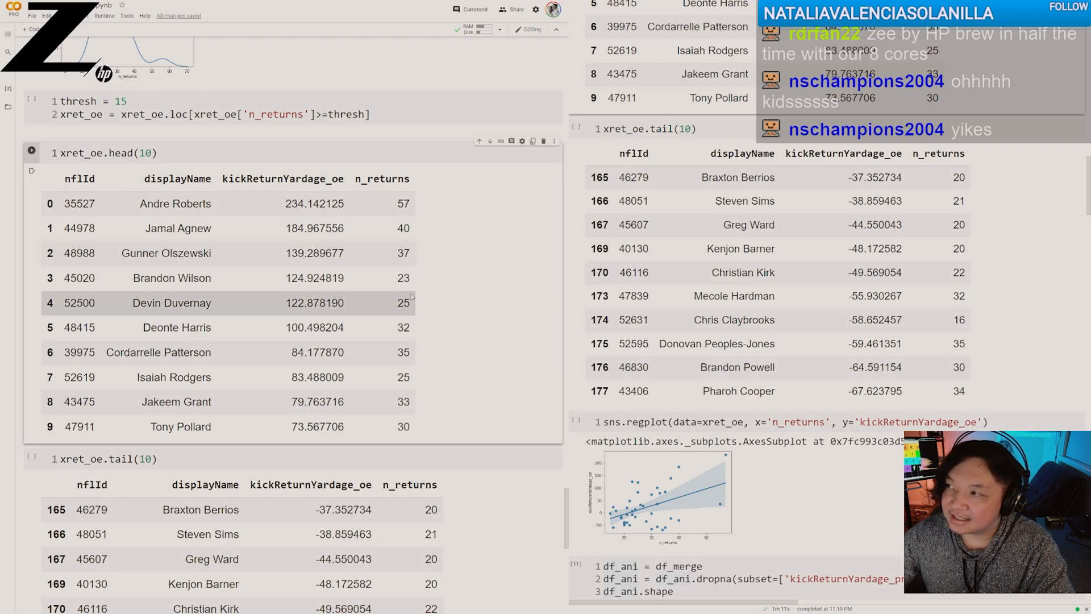
{"action": "double_click", "coordinate": [313, 252]}
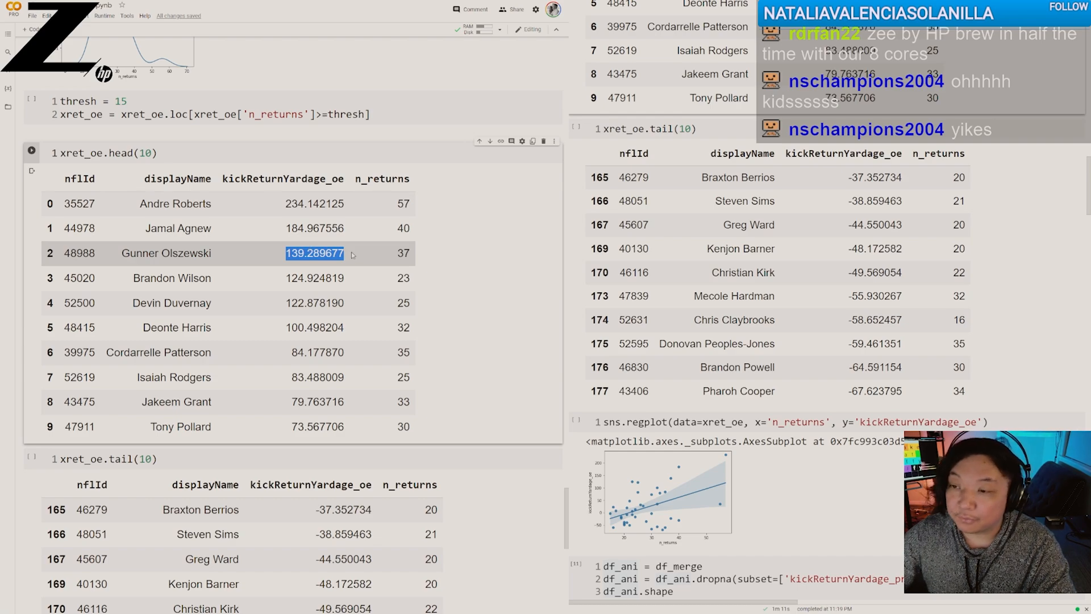
{"action": "left_click", "coordinate": [403, 252]}
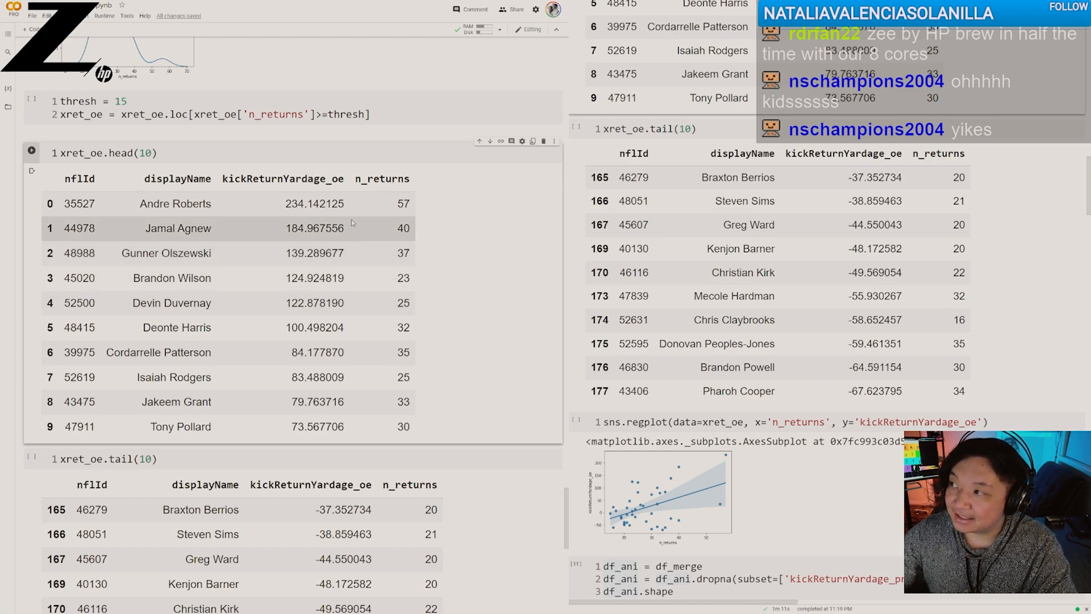
{"action": "double_click", "coordinate": [314, 278]}
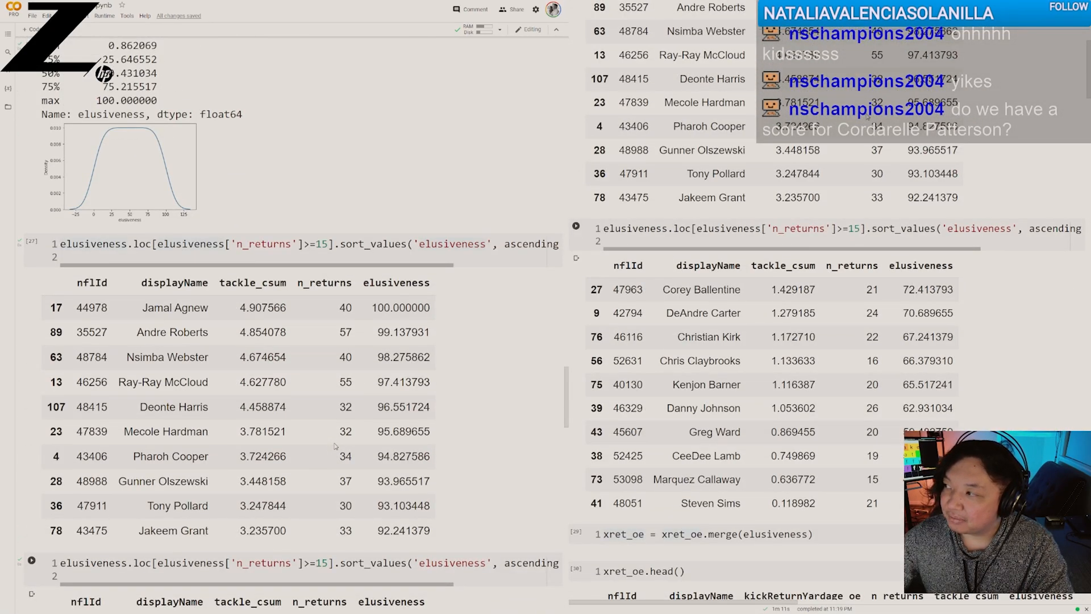
{"action": "scroll", "scroll_direction": "down", "scroll_amount": 3}
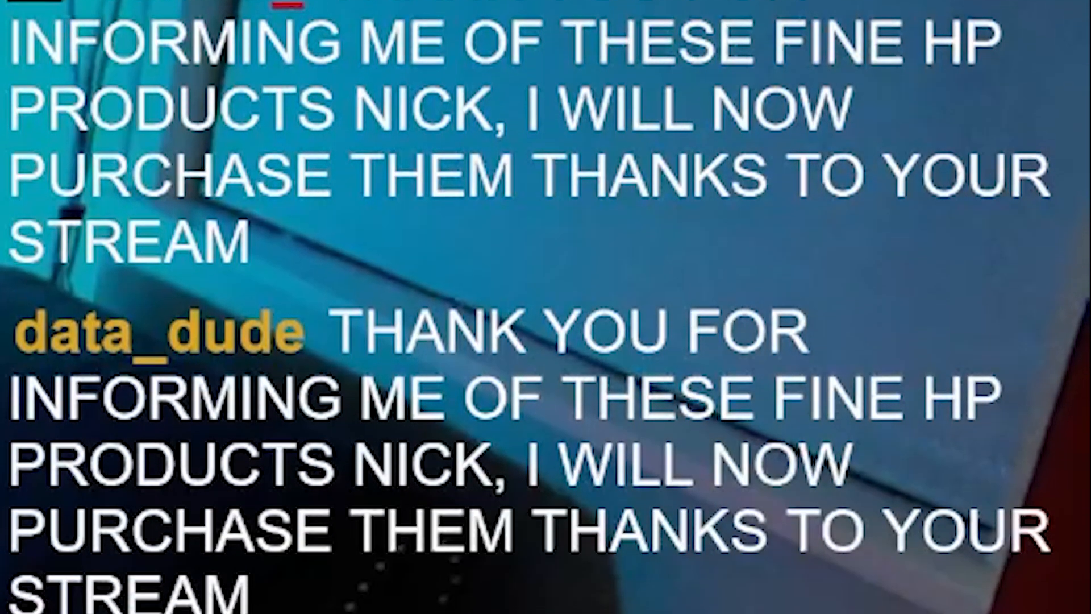
{"action": "scroll", "scroll_direction": "down", "scroll_amount": 3}
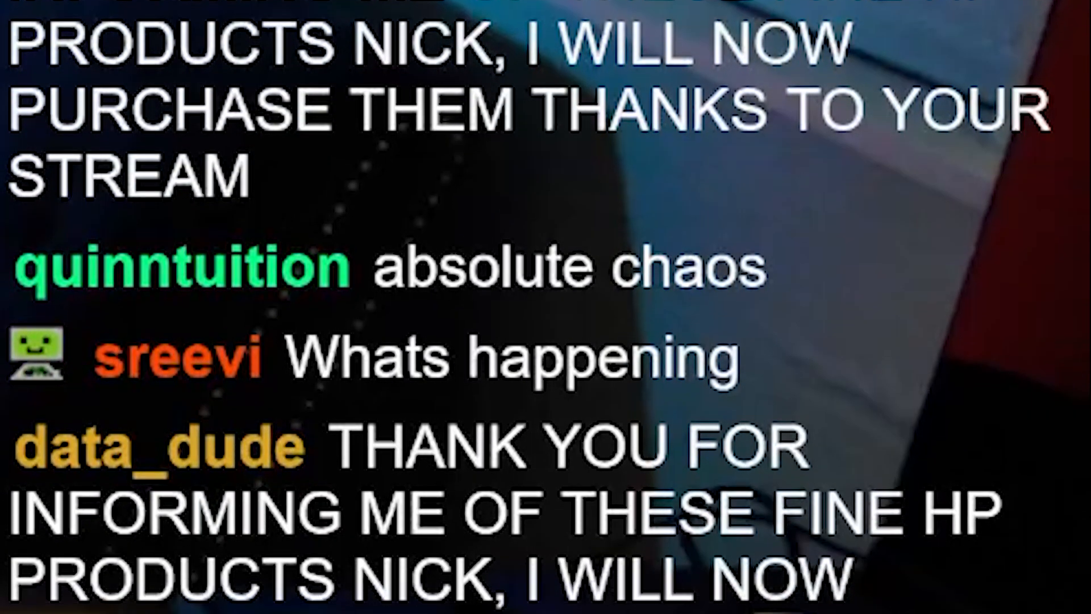